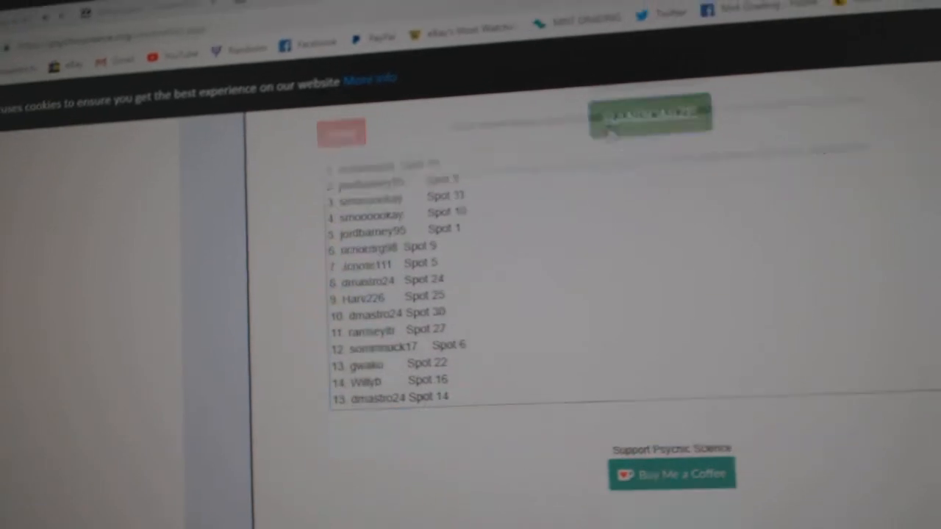
- Load the NHL team names into the randomizer, producing an output list with Dallas, Vancouver, San Jose
click(639, 115)
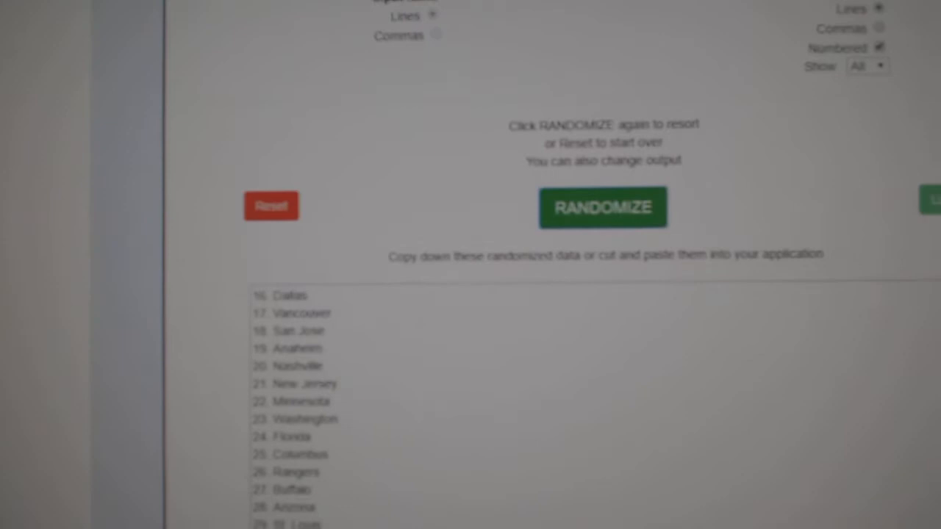
- Reshuffle the NHL team names twice to get a fresh random order
click(603, 206)
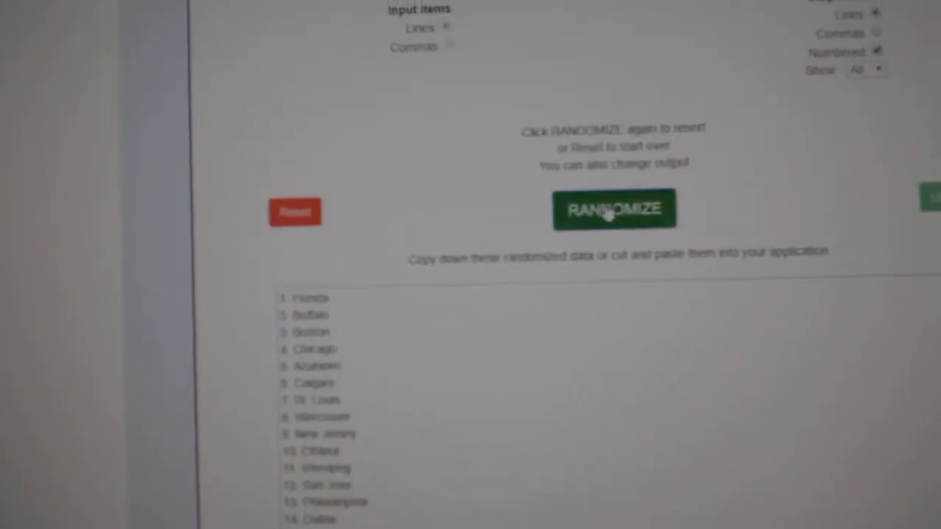
click(614, 208)
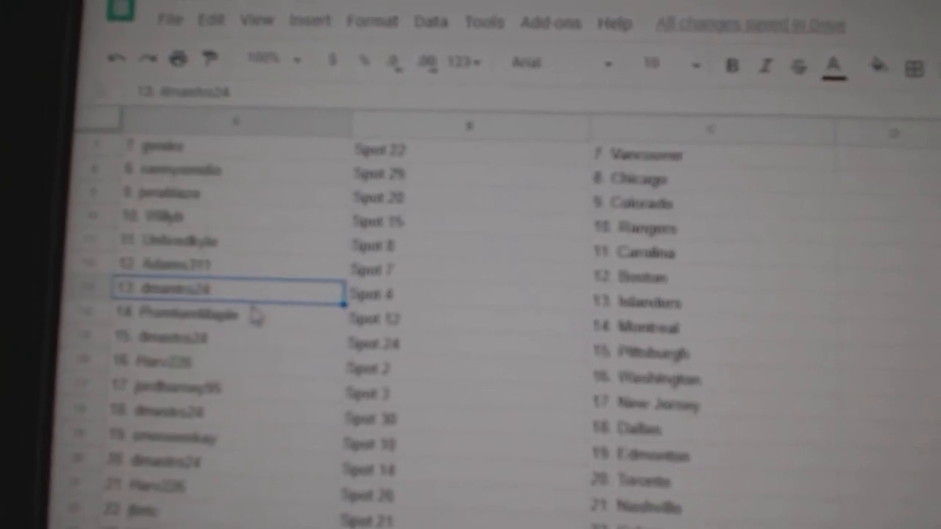
- Paste the randomized team names into column C beside the participants and review rows 15 through 30
click(214, 315)
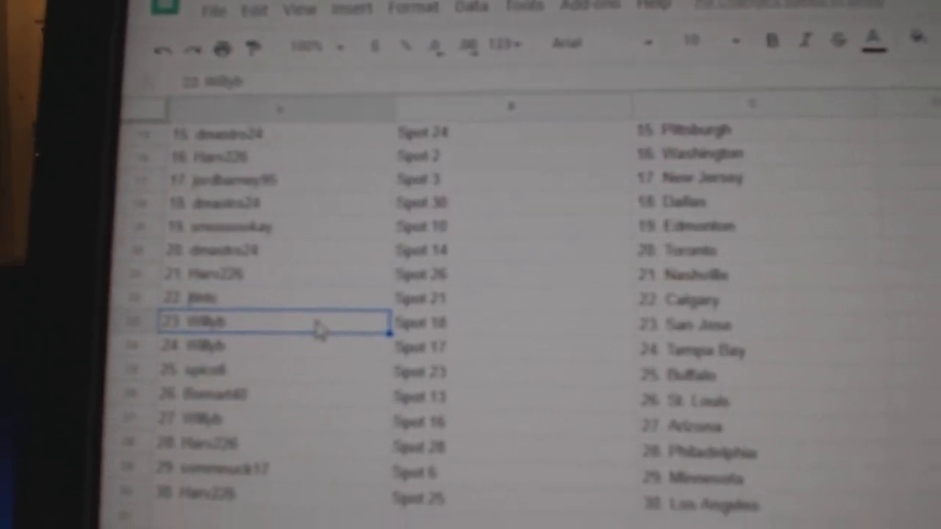
click(220, 345)
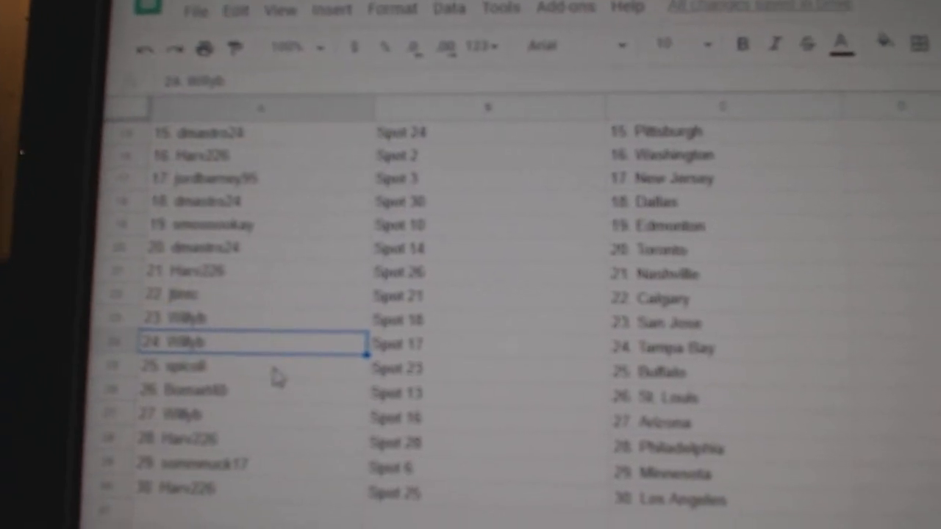